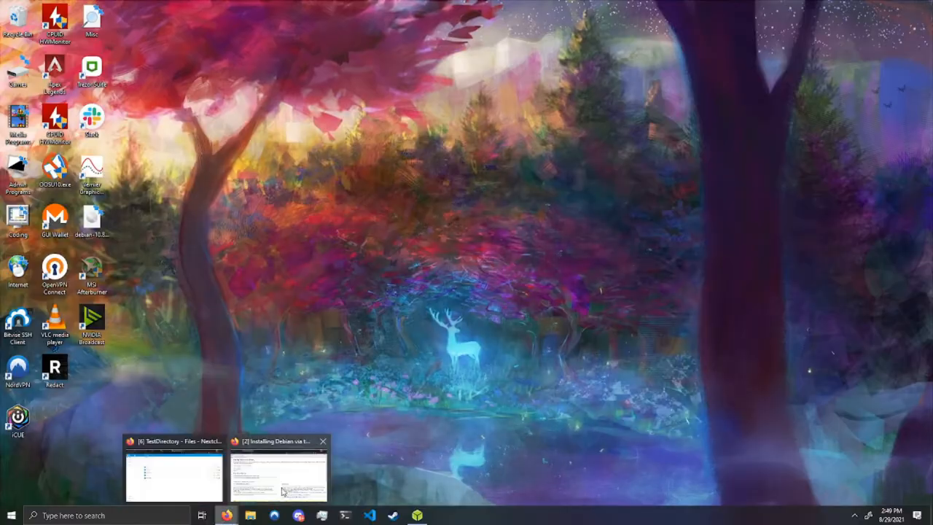
# Save the Debian 11.0.0 amd64 netinst ISO from the Small CDs or USB sticks link.
pyautogui.click(277, 474)
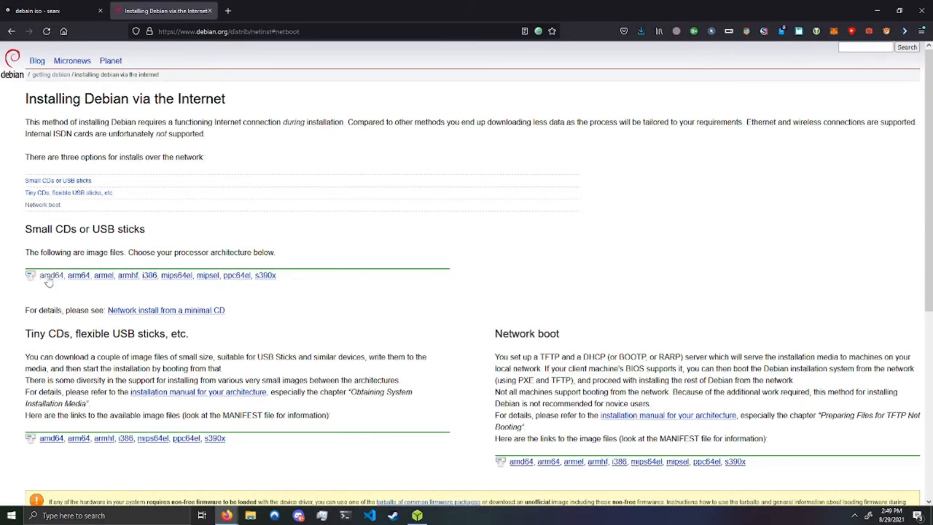
pyautogui.click(51, 274)
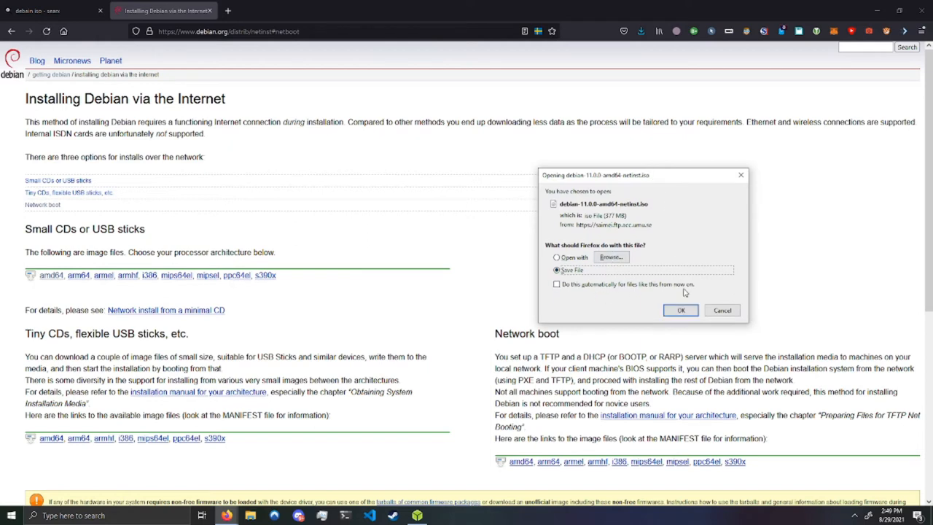
pyautogui.click(680, 310)
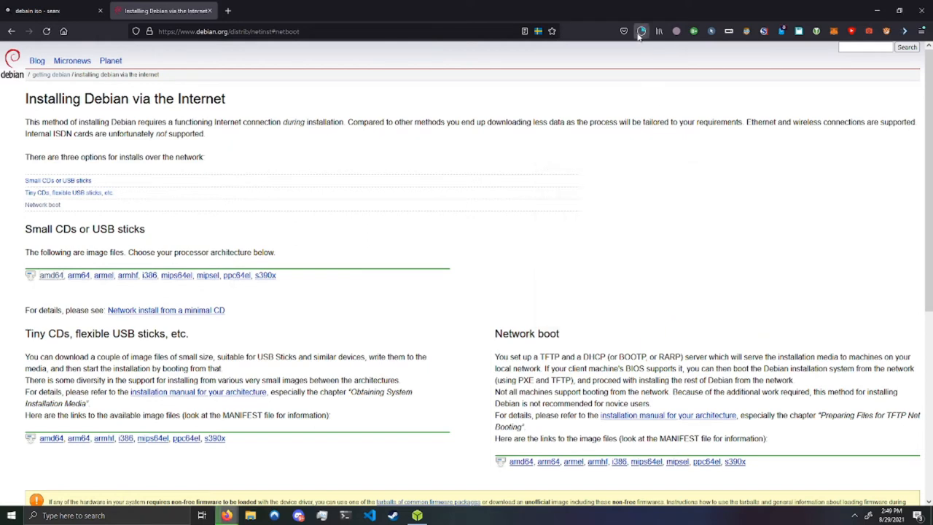
pyautogui.moveTo(641, 31)
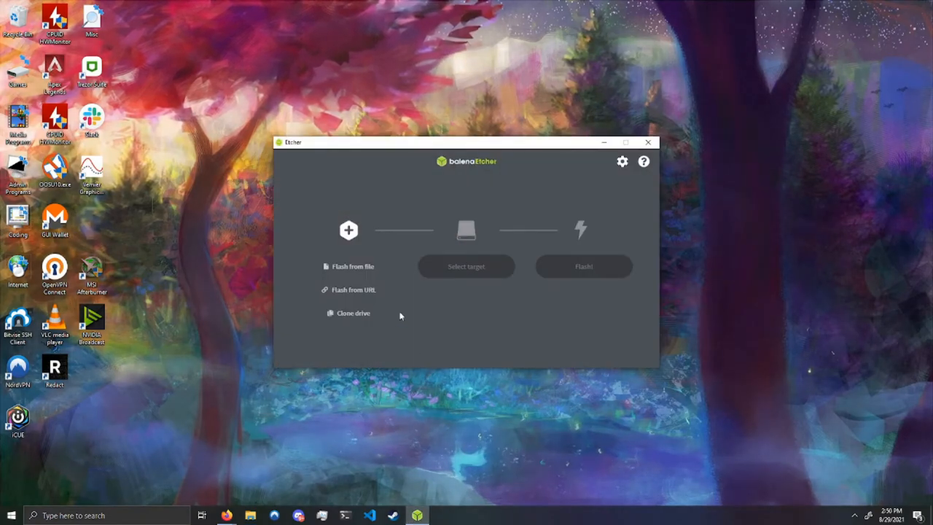
# Load the Debian netinst ISO and select the 8.05 GB Generic USB Flash Disk as target.
pyautogui.click(352, 266)
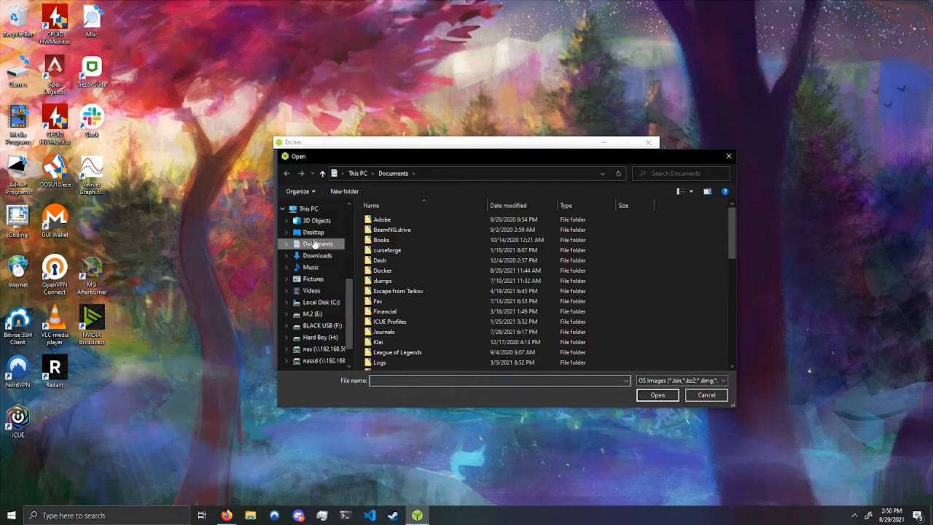
pyautogui.click(705, 394)
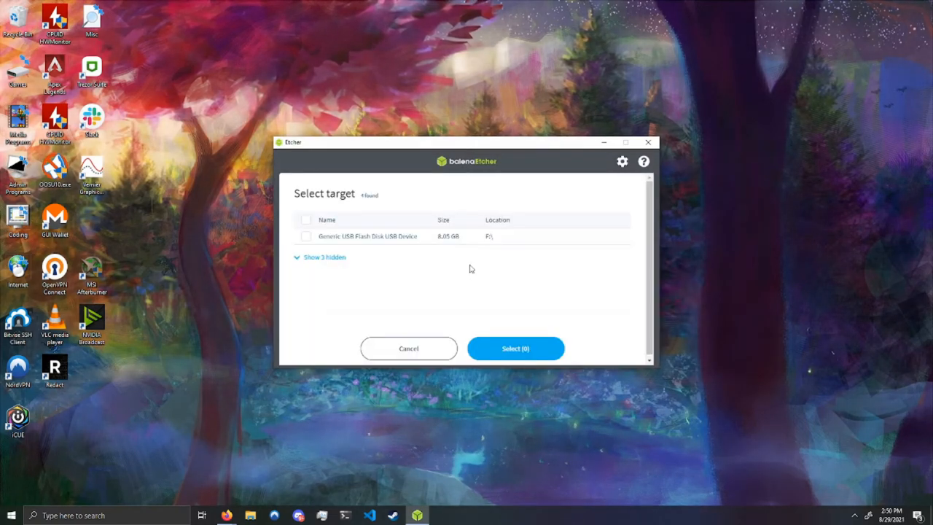
pyautogui.click(306, 236)
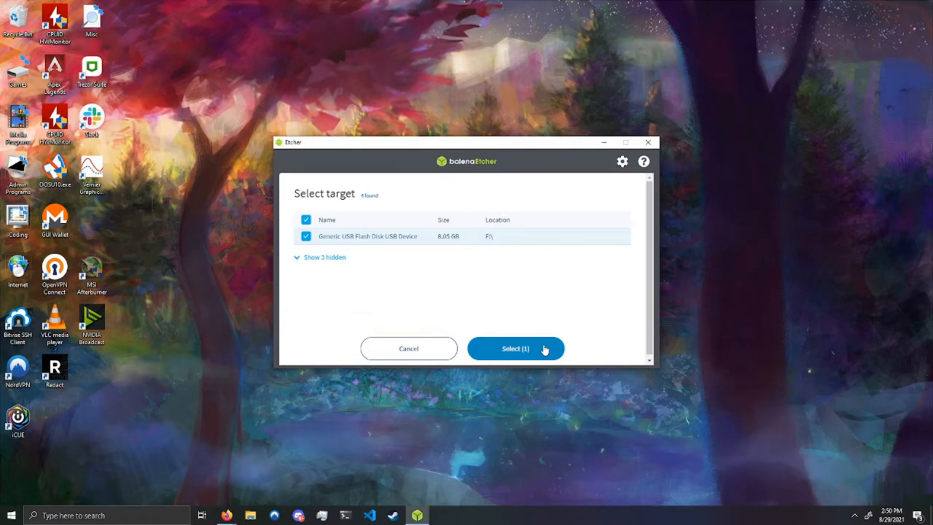
pyautogui.click(515, 348)
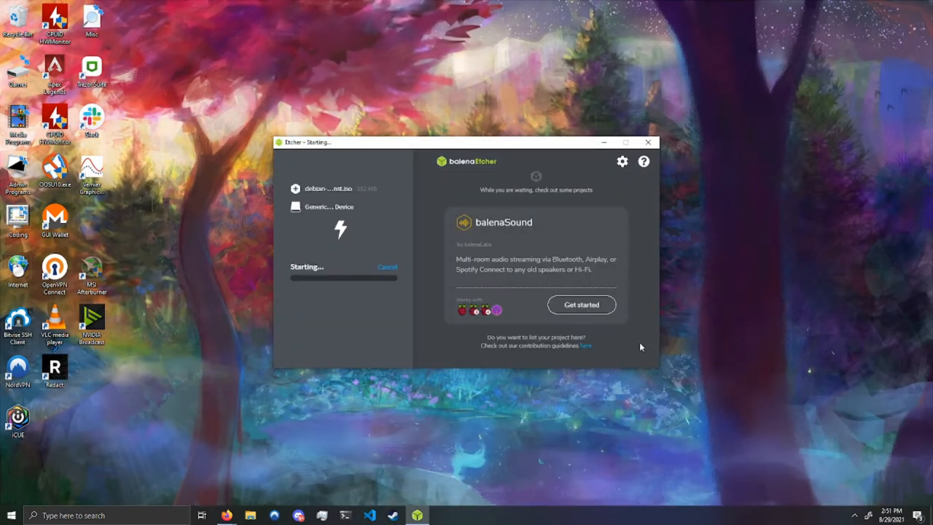